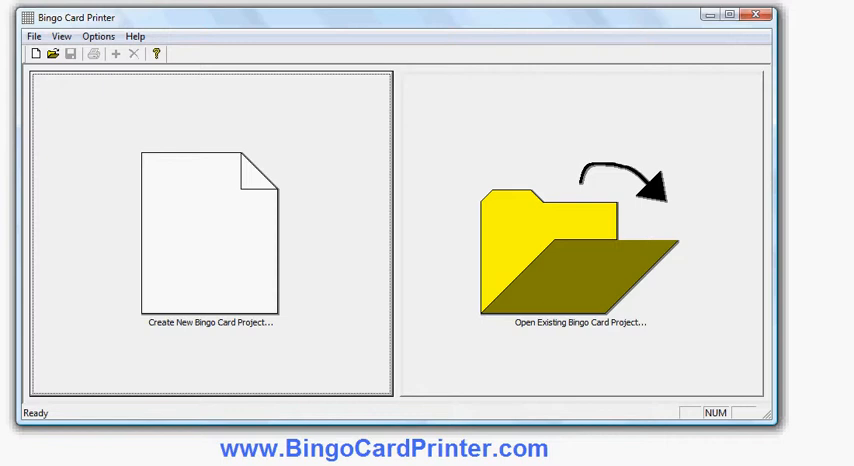
mouse_move(501, 355)
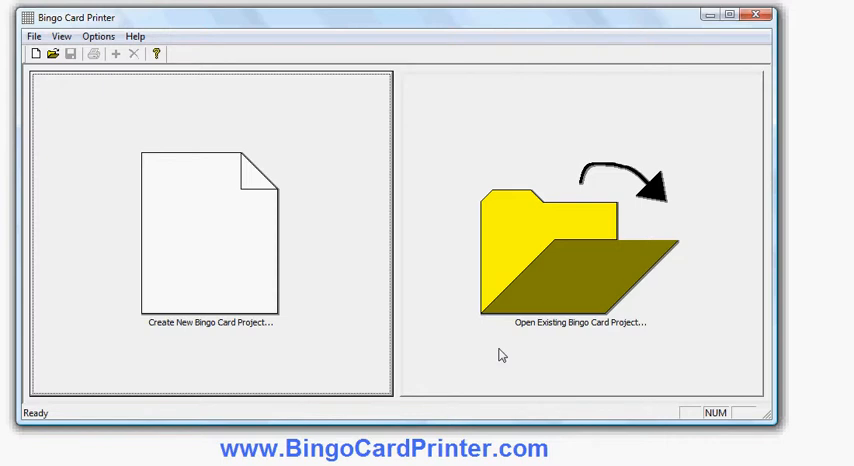
- Create a new bingo card project from the start screen, opening the New dialog
left_click(210, 235)
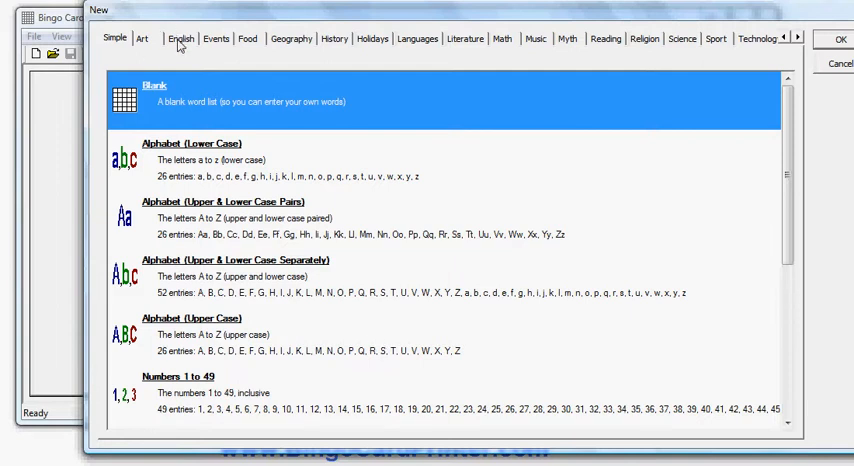
- Show the English word lists and scroll down to the Irregular Verbs entries
left_click(181, 38)
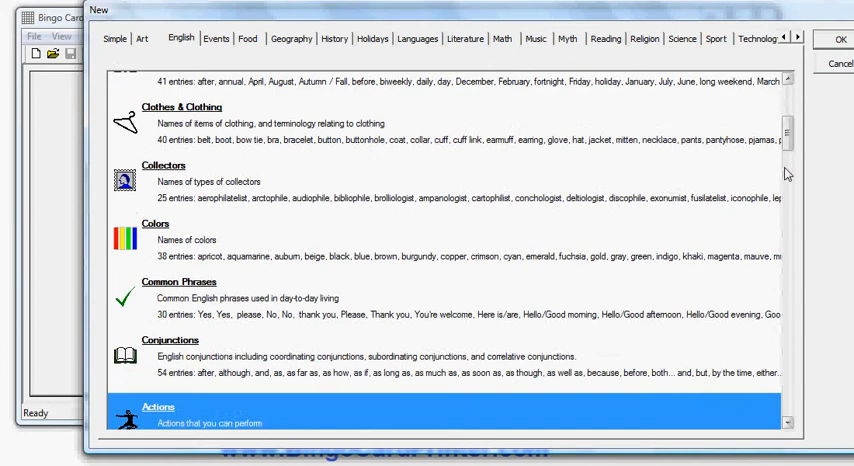
scroll("down", 3)
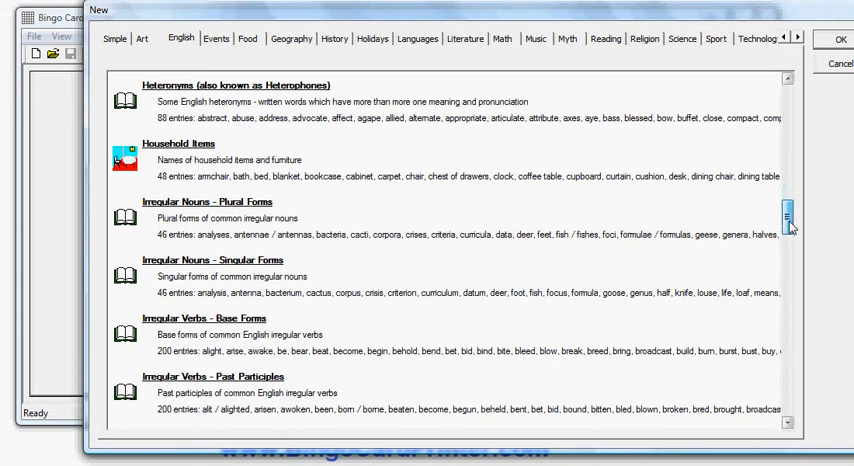
scroll("down", 3)
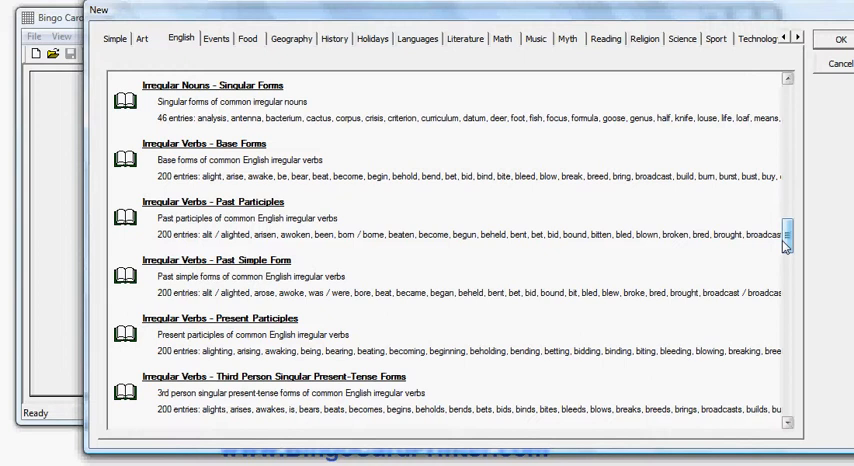
mouse_move(677, 164)
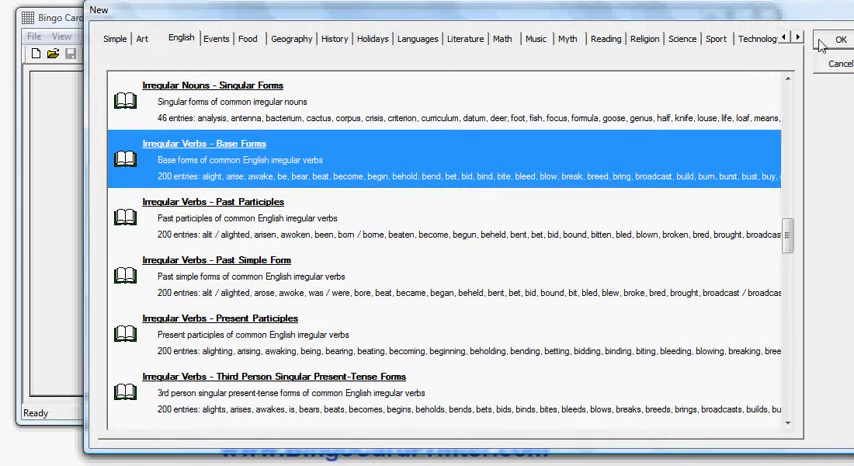
- Confirm 'Irregular Verbs - Base Forms' to build a 5x5 card from 200 verbs
left_click(841, 39)
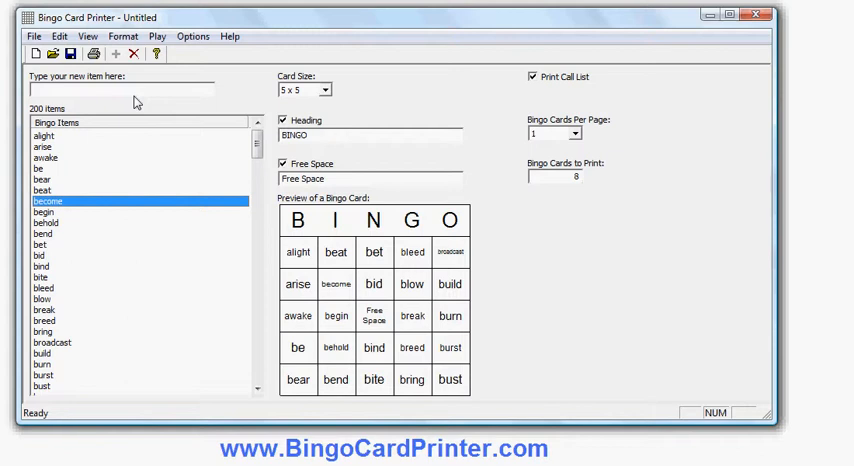
mouse_move(293, 104)
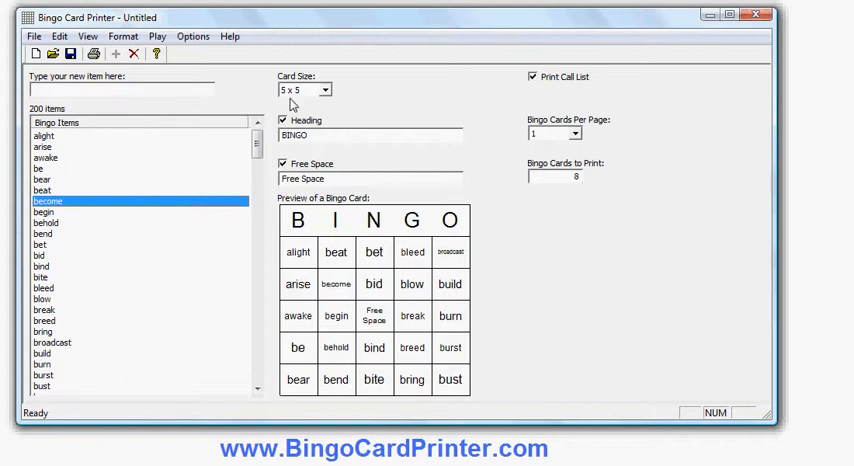
left_click(324, 90)
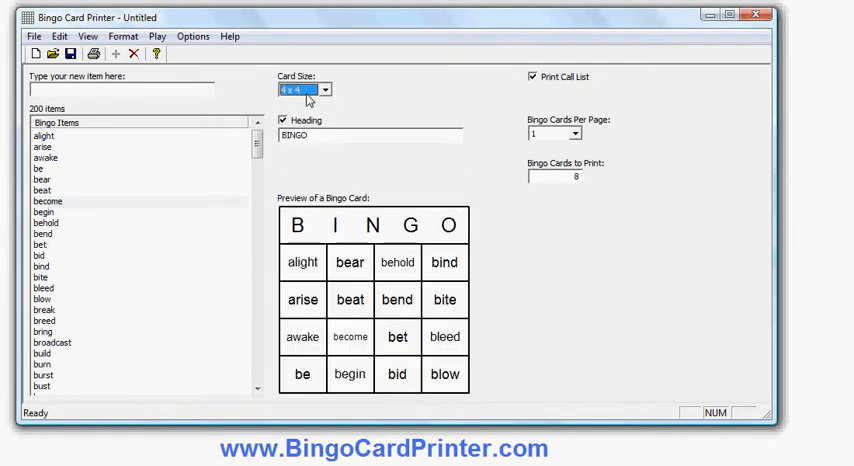
left_click(325, 89)
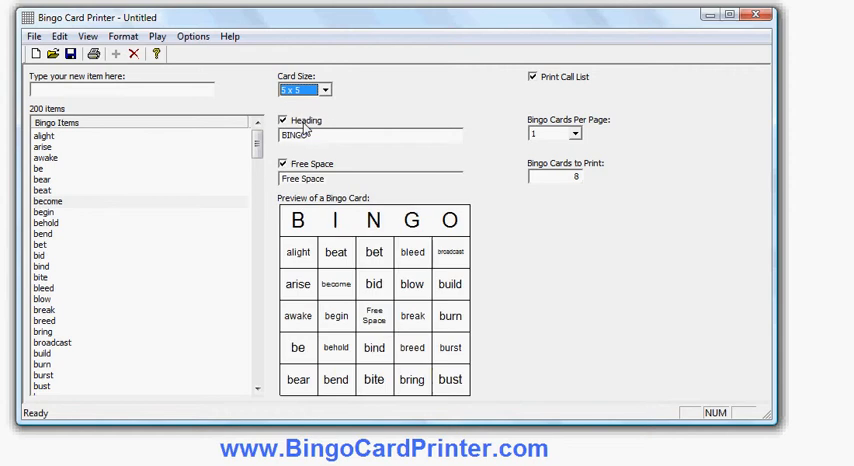
left_click(324, 90)
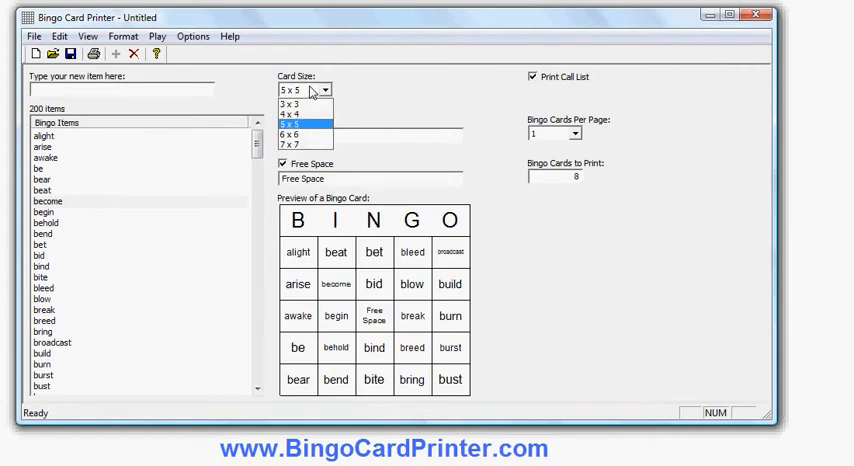
left_click(295, 144)
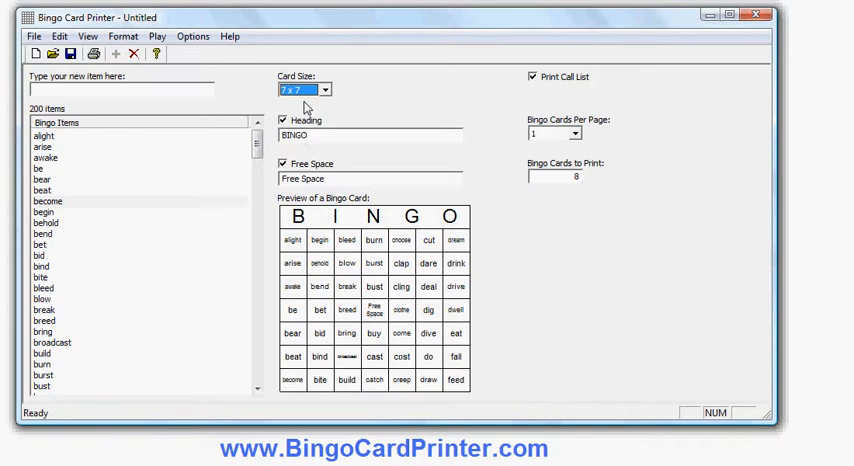
left_click(325, 89)
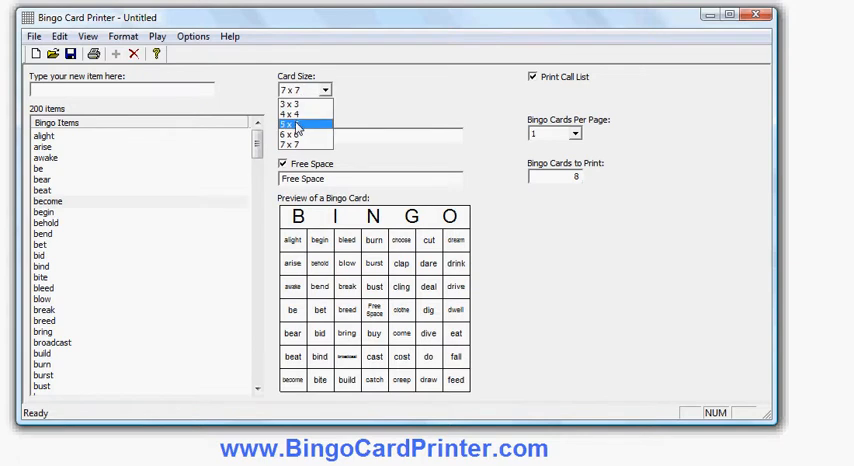
left_click(292, 124)
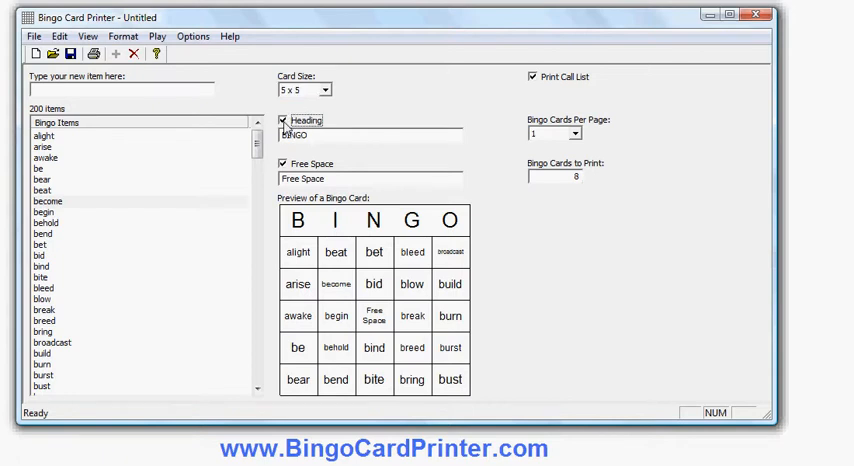
- Replace the BINGO heading with VERBS and toggle Free Space off and back on
left_click(283, 120)
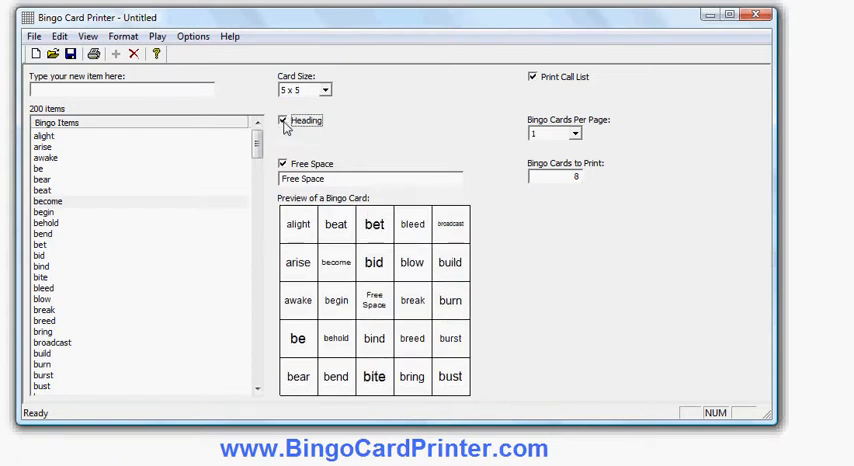
type("BINGO")
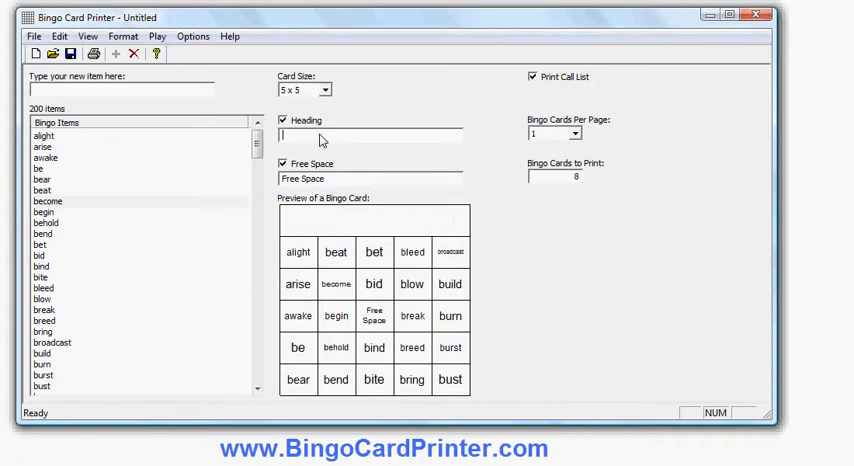
type("v")
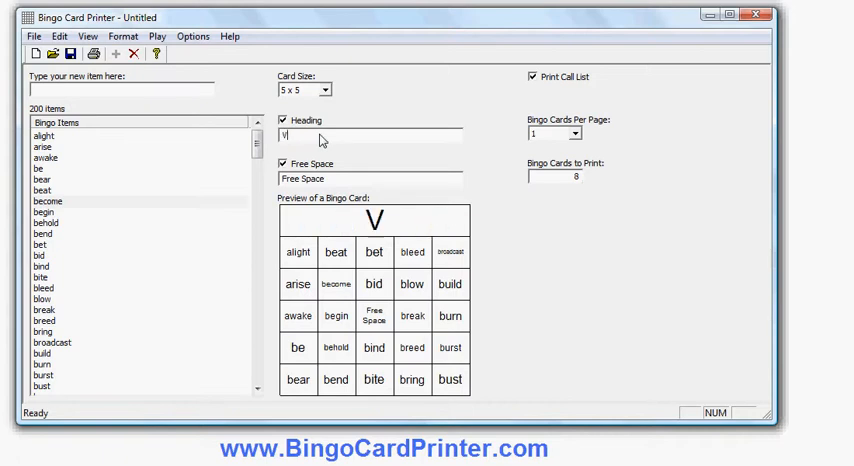
type("ERBS")
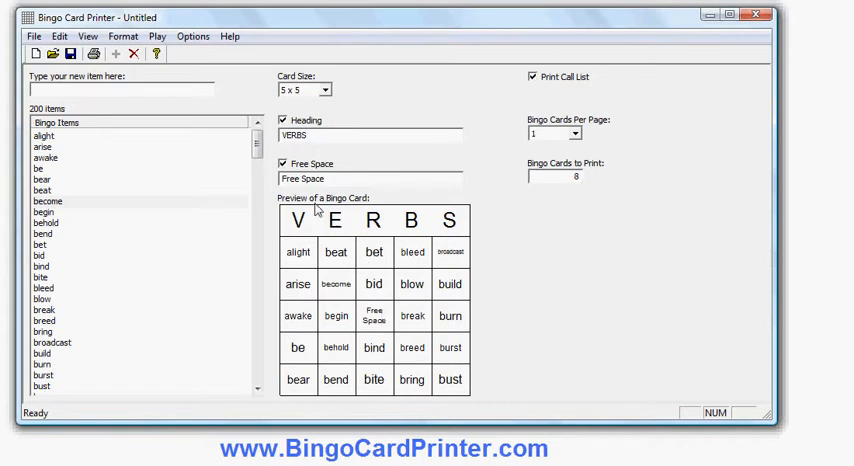
left_click(282, 163)
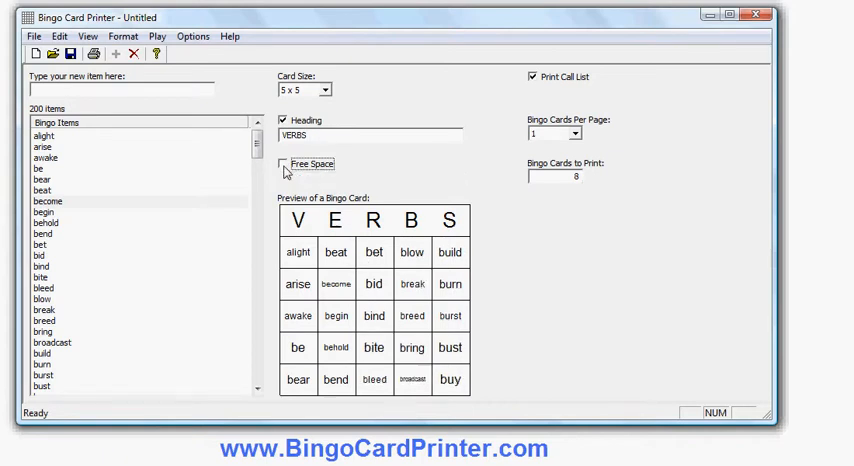
left_click(283, 163)
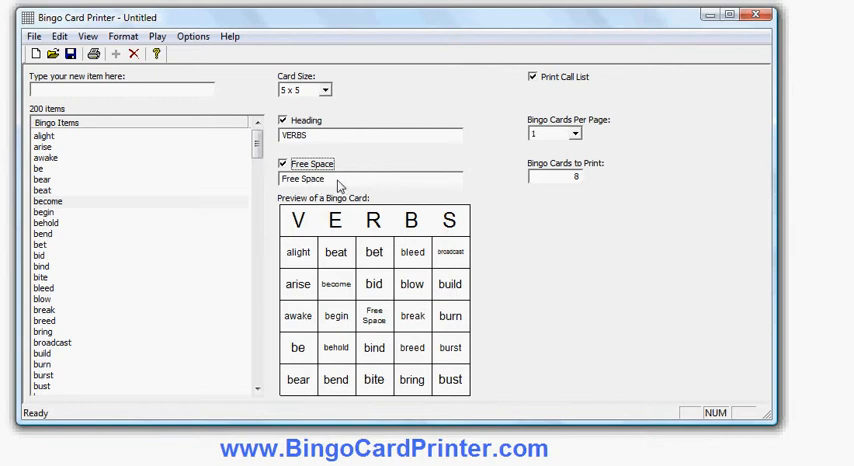
mouse_move(340, 184)
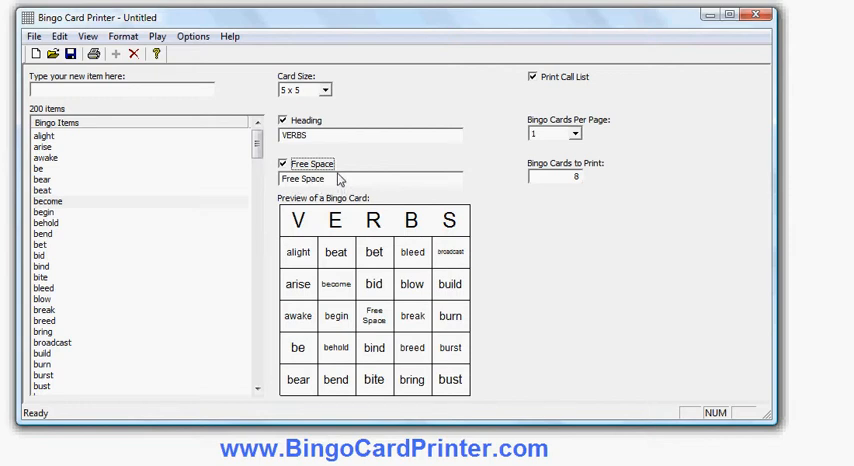
left_click(123, 36)
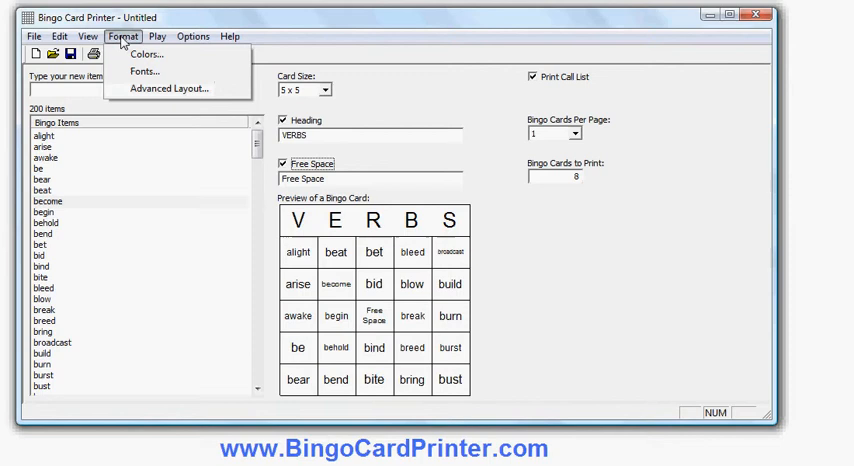
- In Colors, set a pink heading background, yellow squares, cyan free space and green lines
left_click(147, 54)
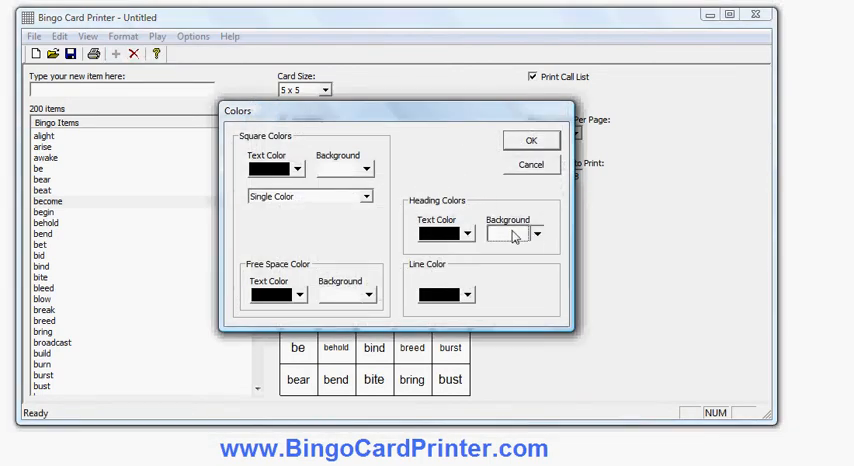
left_click(538, 233)
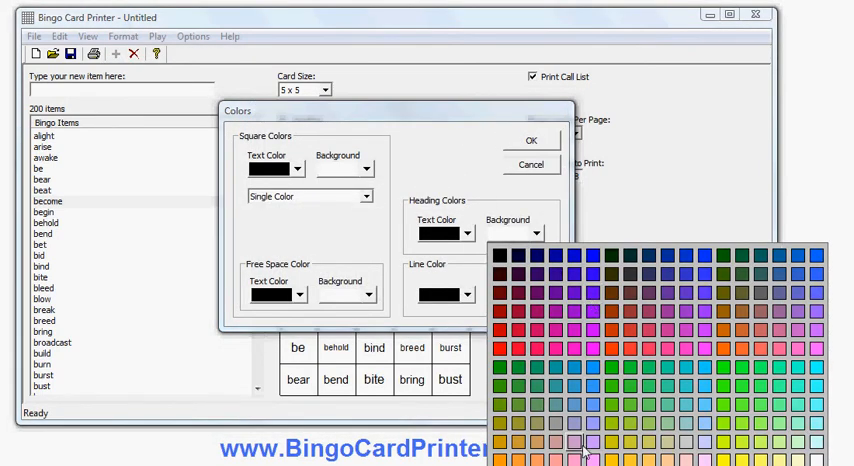
left_click(586, 455)
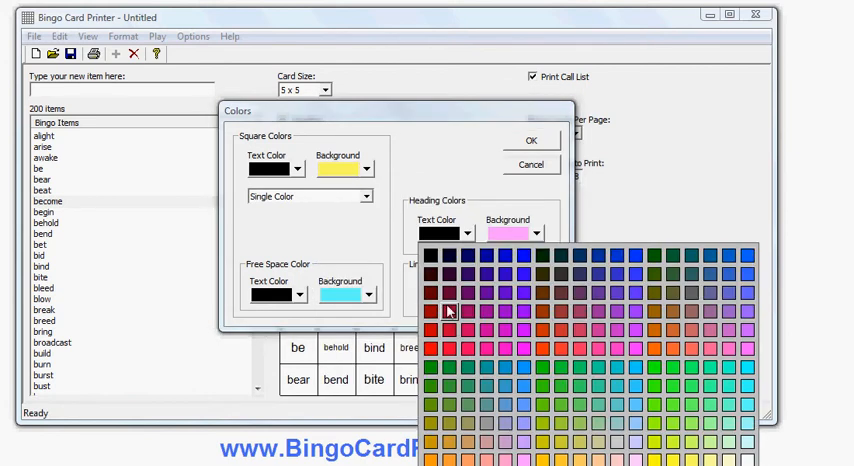
left_click(448, 310)
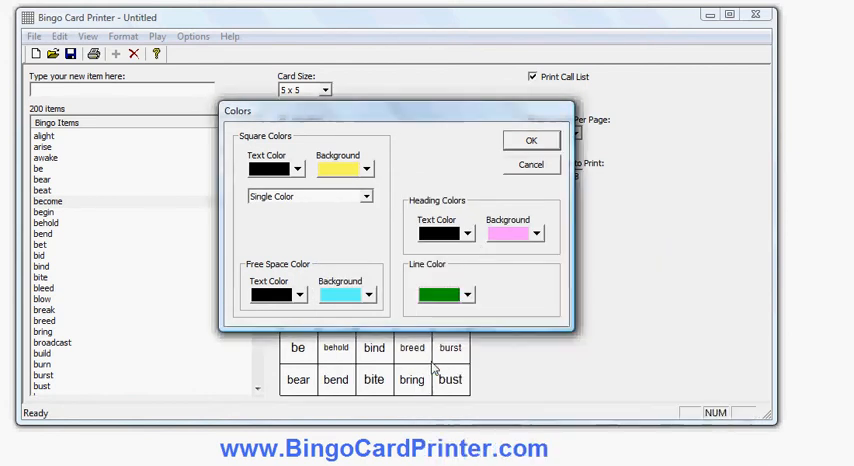
left_click(531, 140)
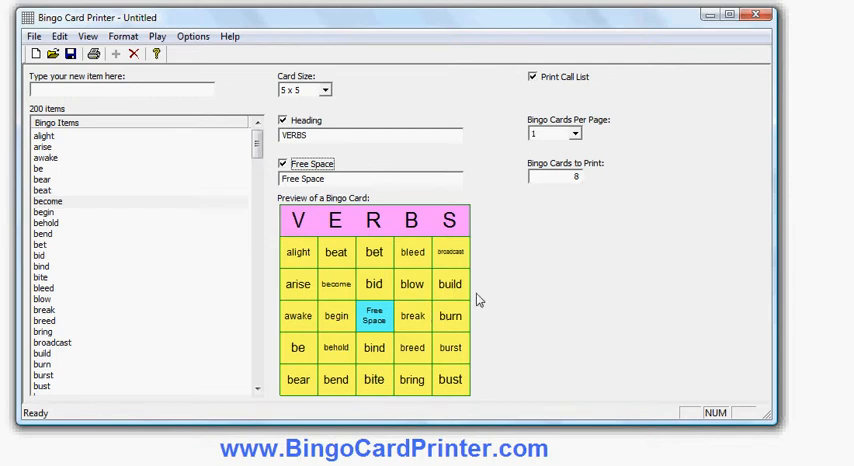
mouse_move(310, 297)
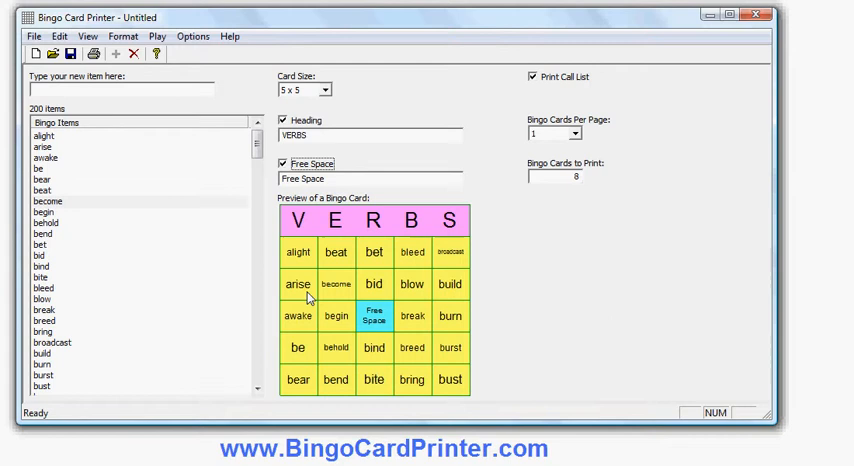
mouse_move(155, 258)
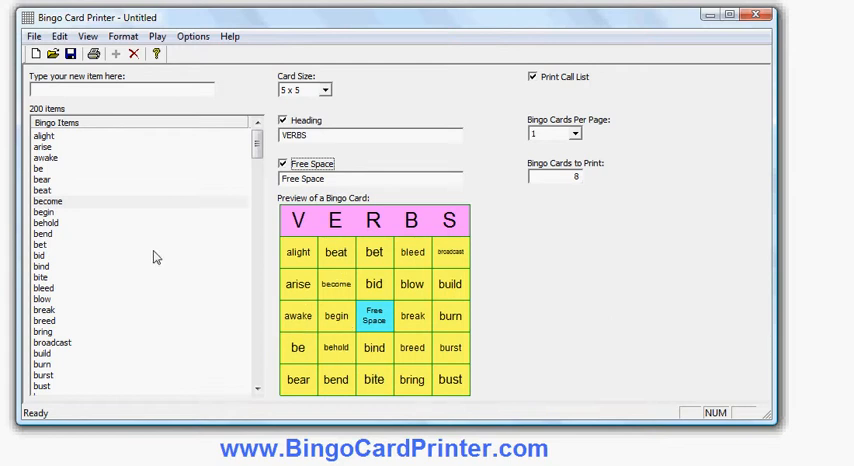
mouse_move(305, 230)
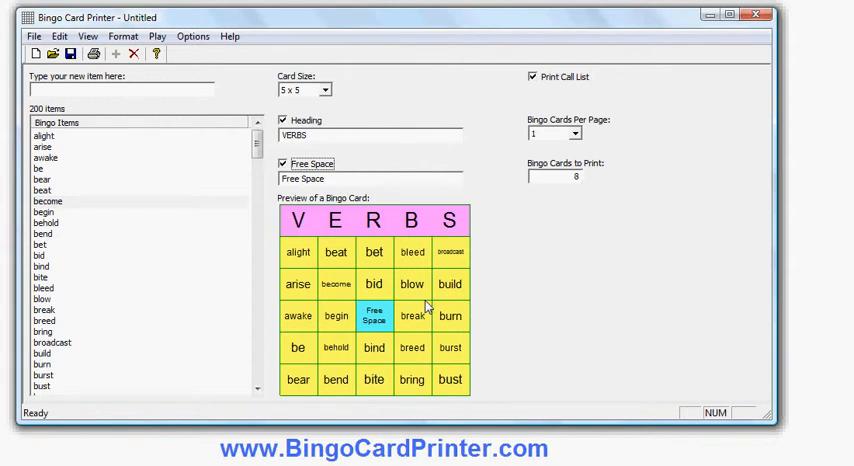
mouse_move(428, 307)
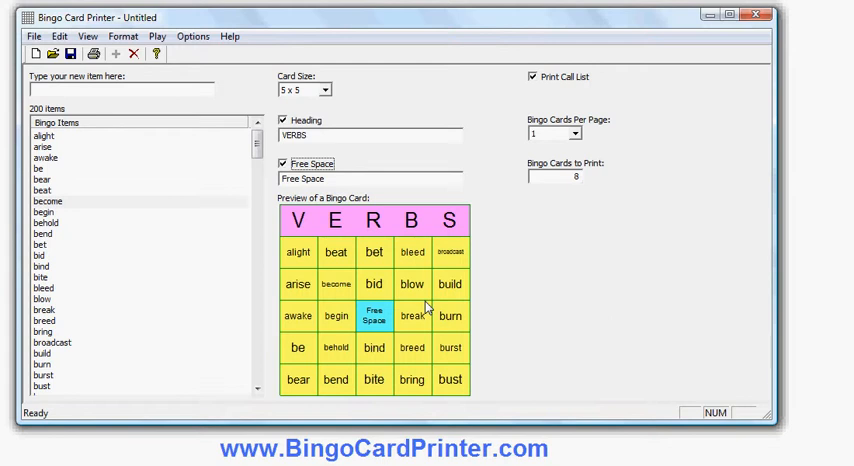
mouse_move(504, 260)
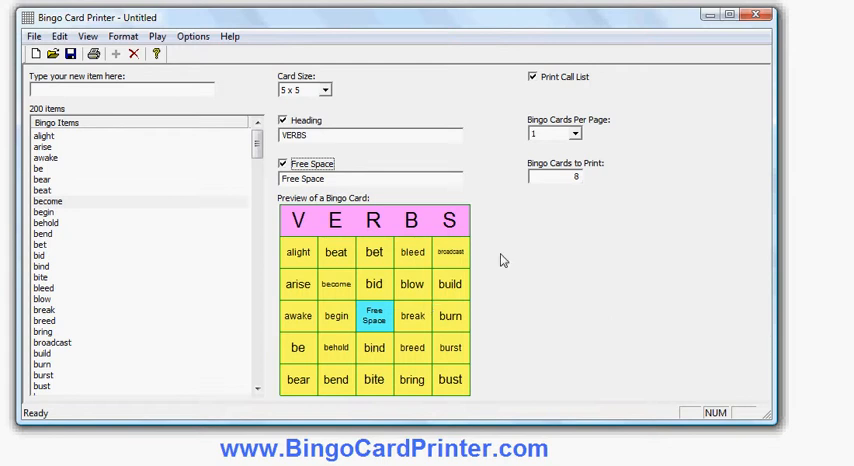
mouse_move(529, 288)
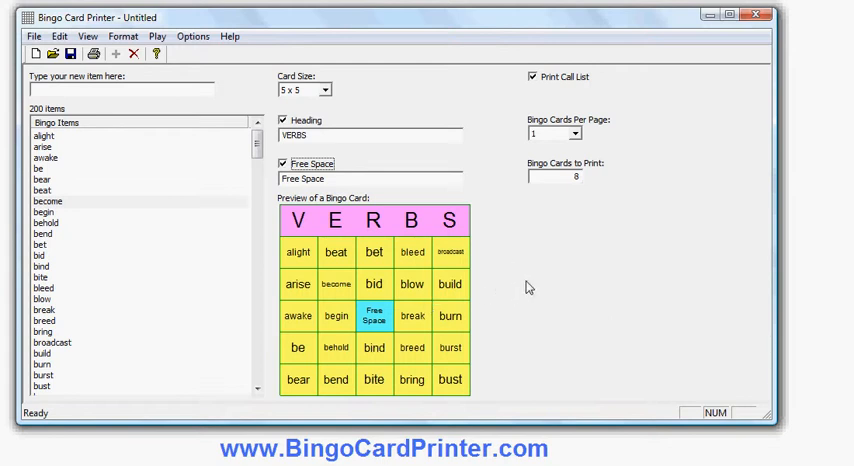
mouse_move(507, 143)
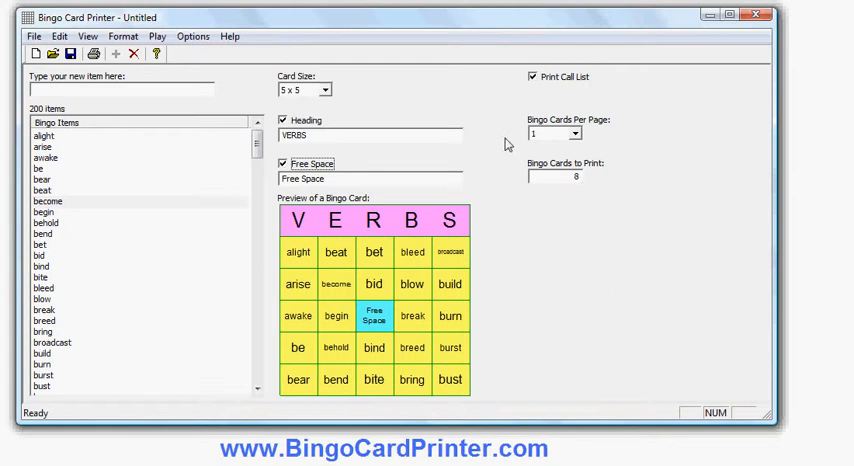
mouse_move(557, 100)
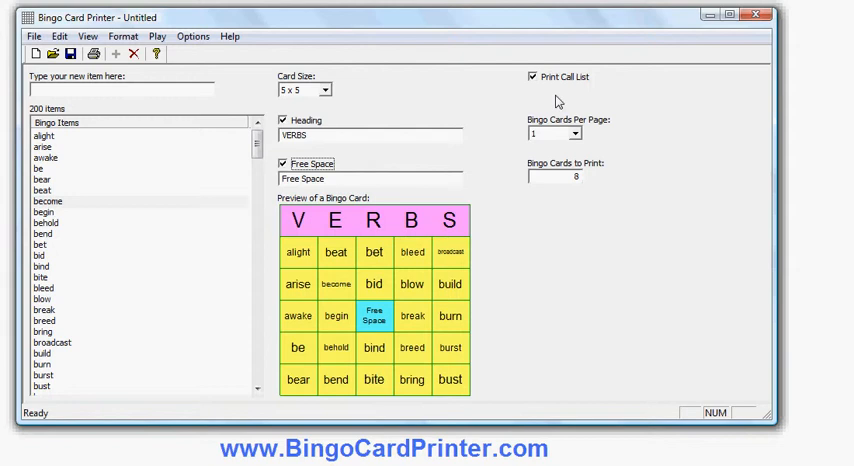
mouse_move(195, 175)
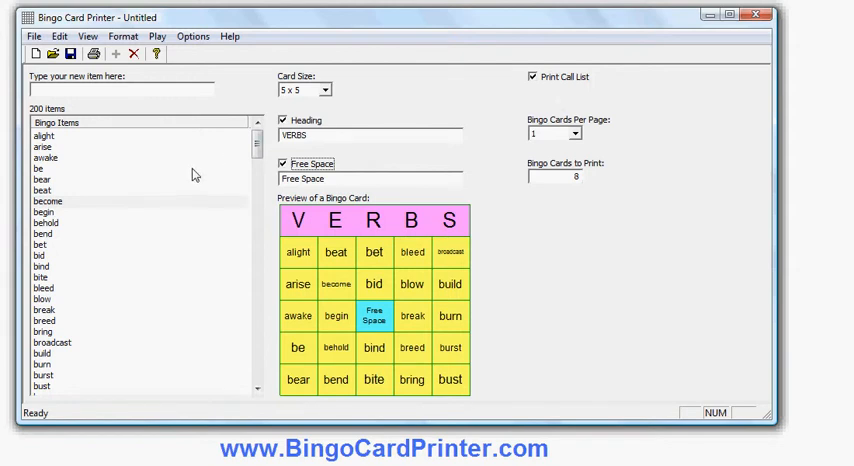
mouse_move(618, 99)
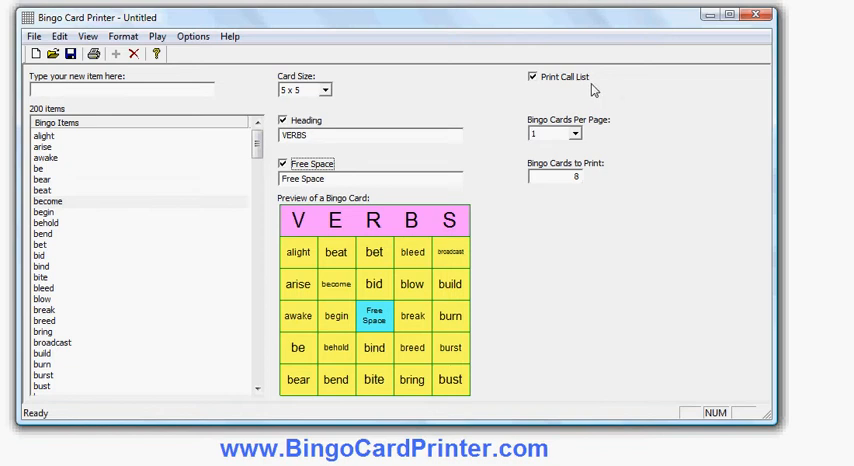
- Keep the call list printing, with 1 card per page and 50 cards to print
left_click(533, 76)
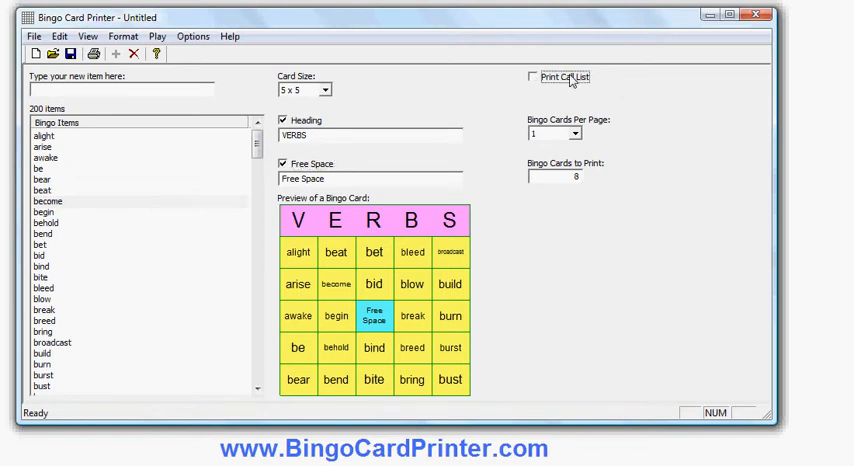
left_click(532, 77)
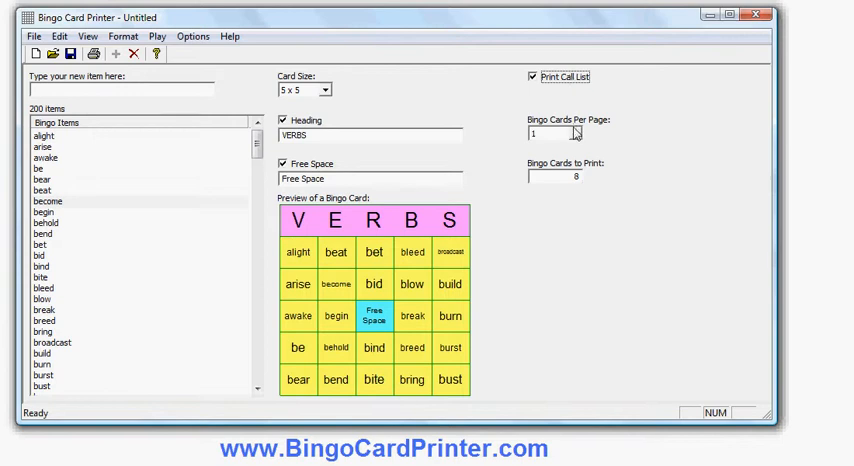
mouse_move(576, 136)
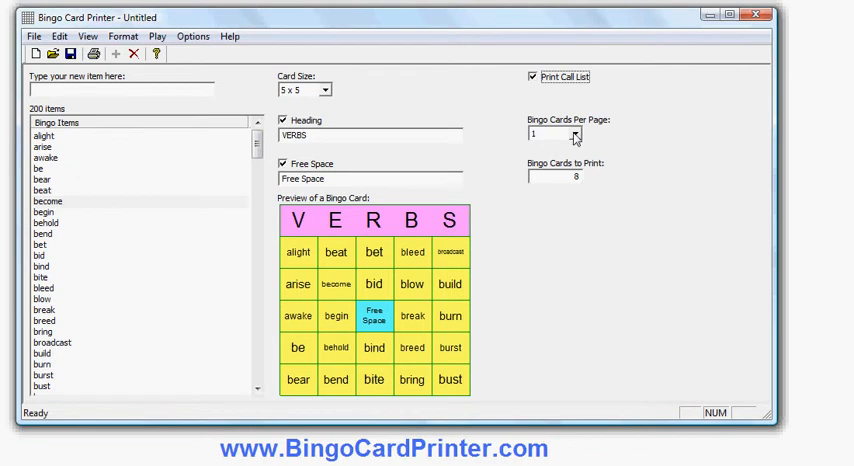
left_click(575, 134)
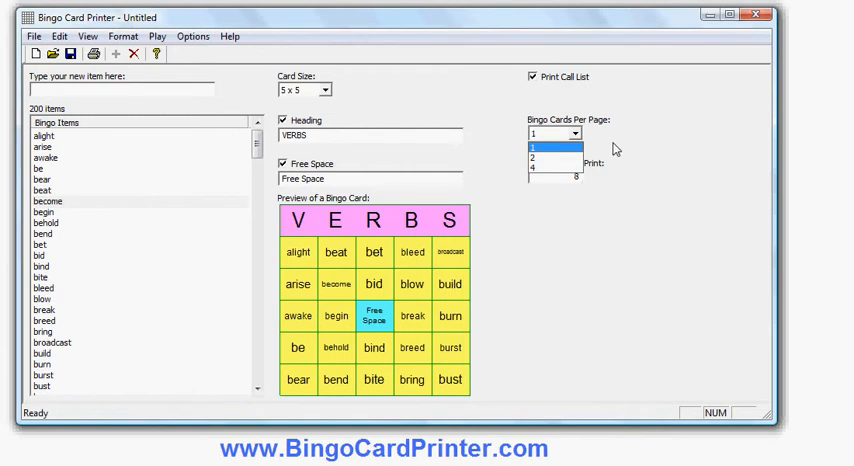
left_click(552, 133)
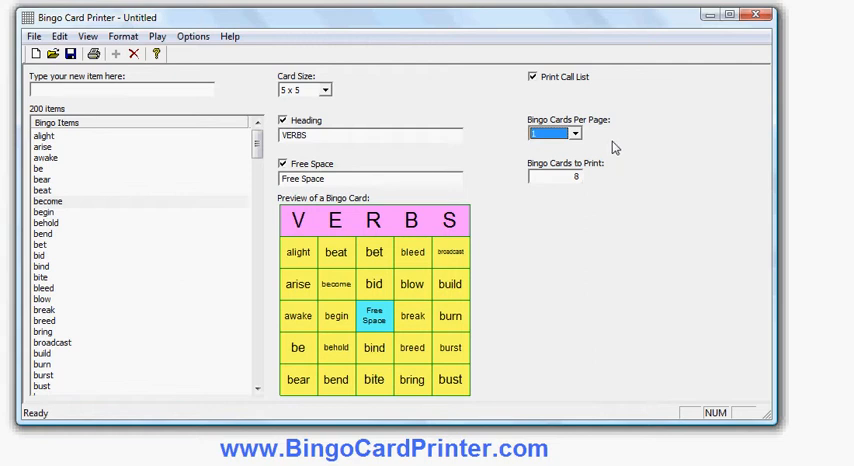
mouse_move(609, 194)
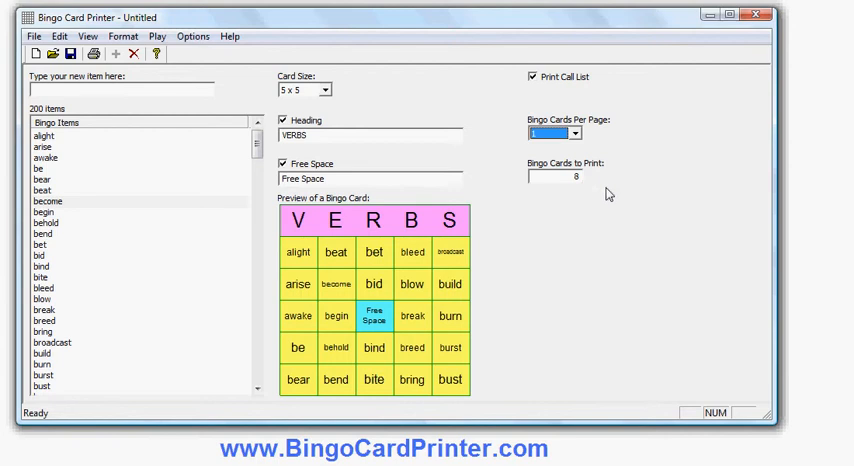
mouse_move(573, 188)
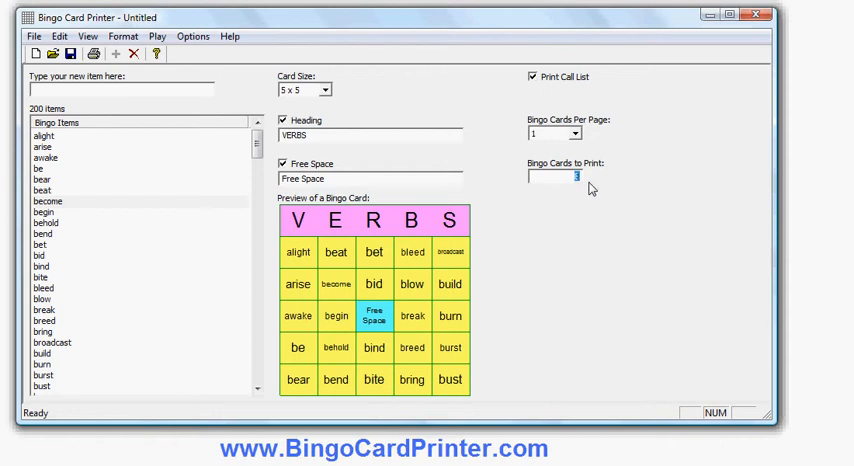
type("50")
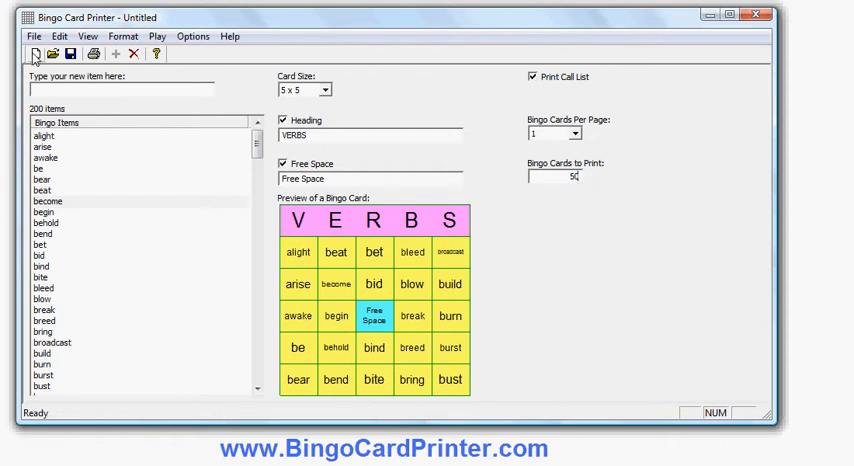
left_click(34, 36)
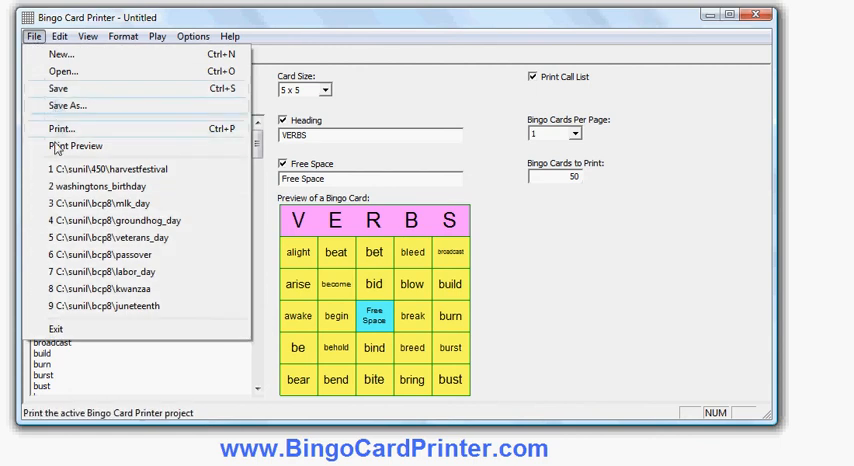
- Print-preview the job, paging through the three call-list pages to the first card on page 4
left_click(74, 145)
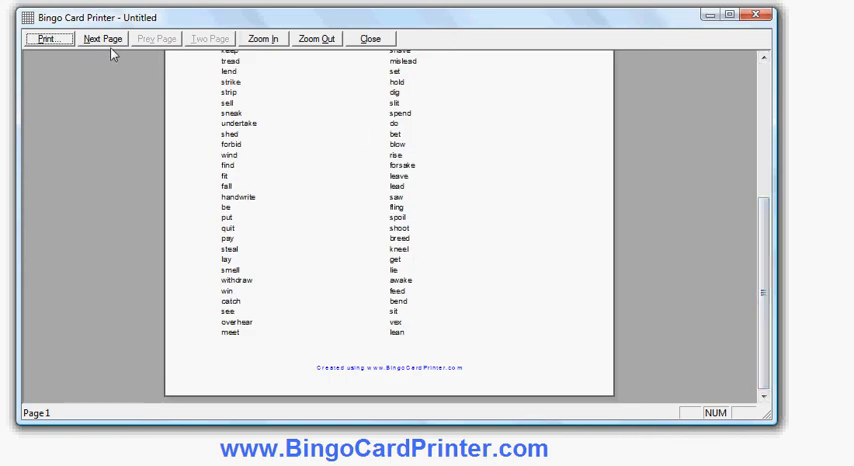
left_click(101, 38)
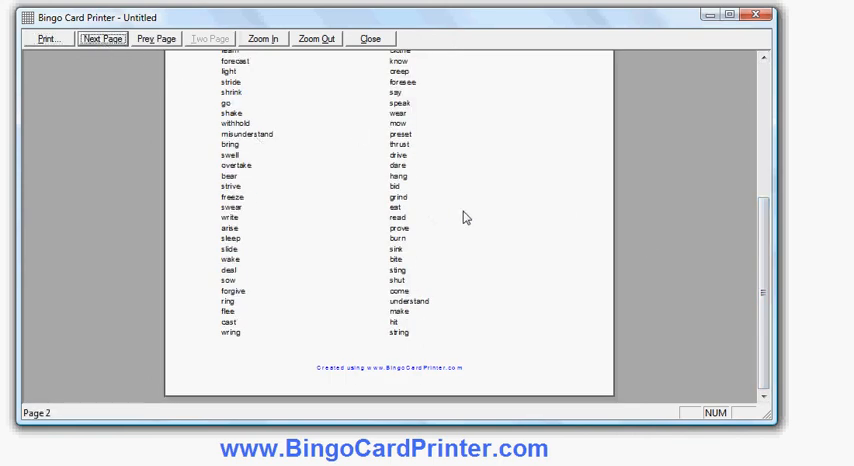
left_click(101, 38)
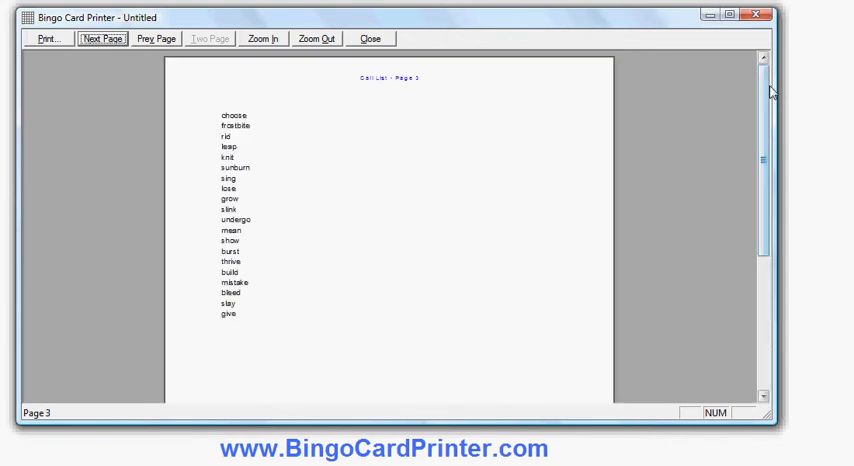
left_click(155, 38)
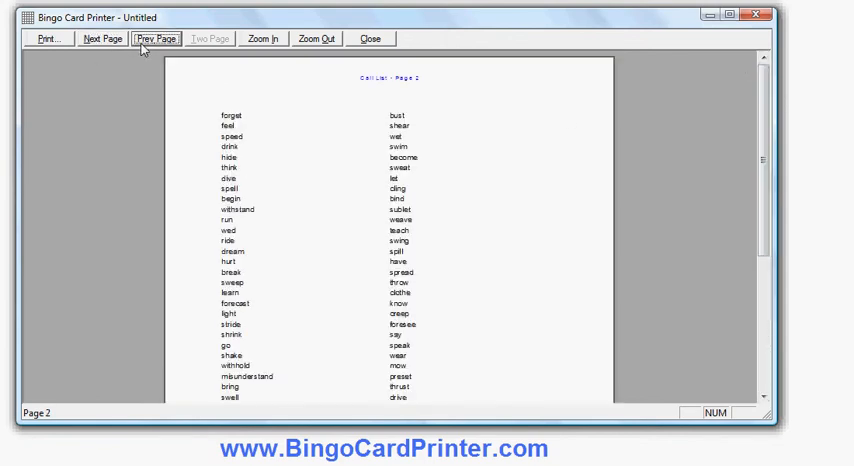
left_click(156, 38)
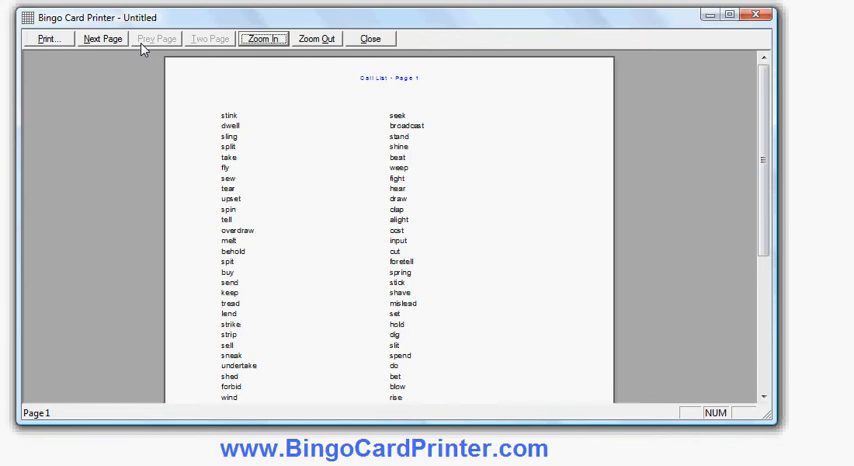
left_click(101, 38)
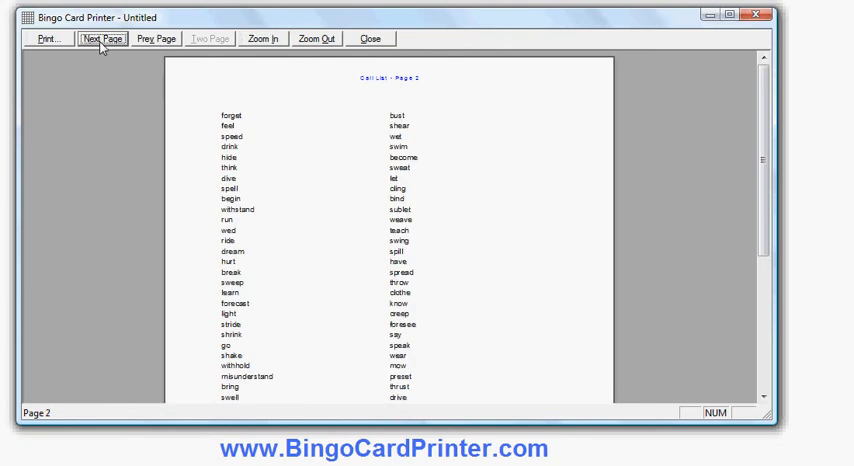
left_click(101, 38)
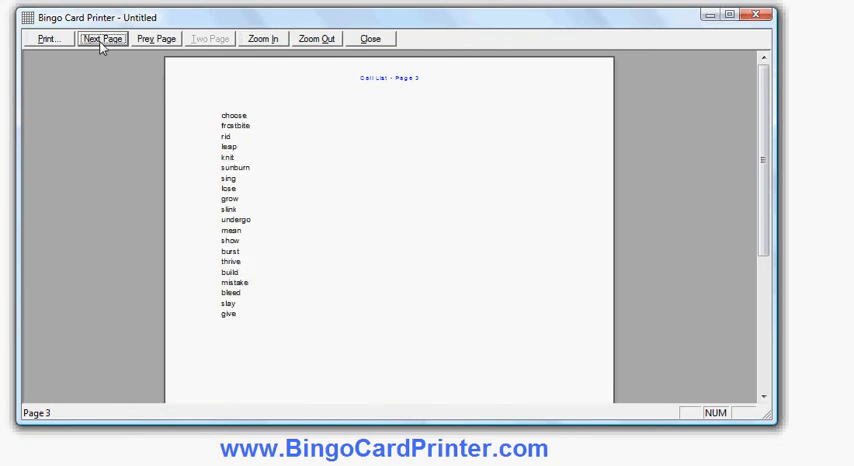
left_click(101, 38)
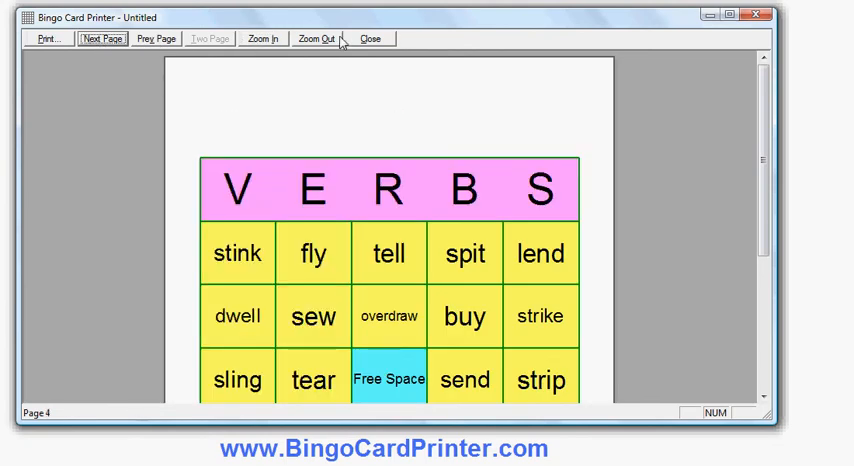
- Show the whole page, step through VERBS cards up to page 12, then close the preview
left_click(316, 38)
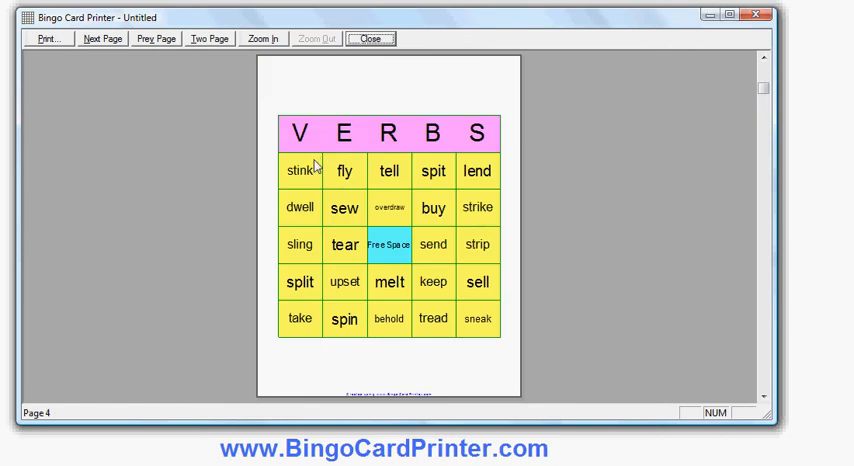
mouse_move(364, 302)
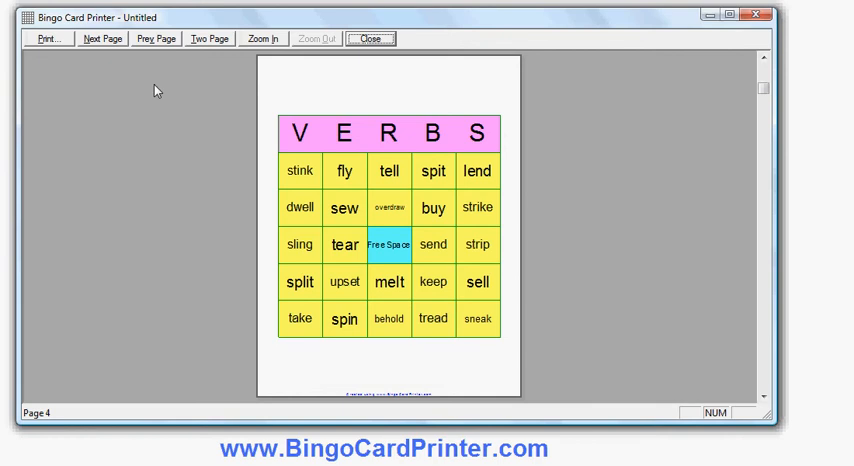
mouse_move(145, 67)
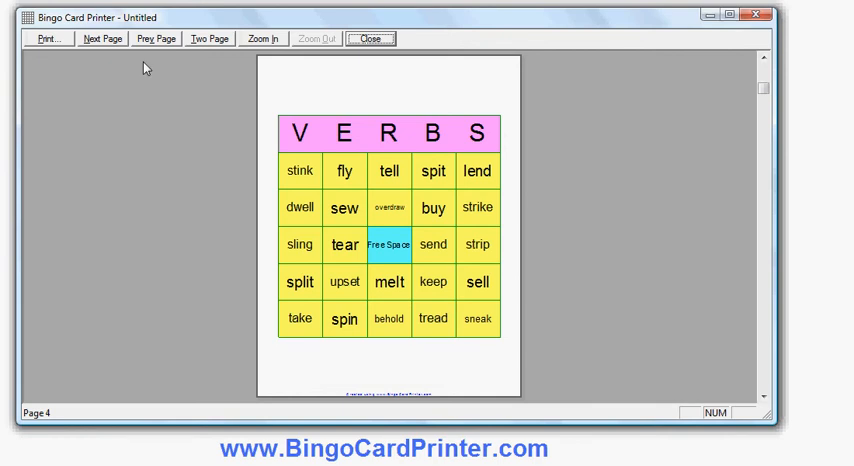
left_click(101, 38)
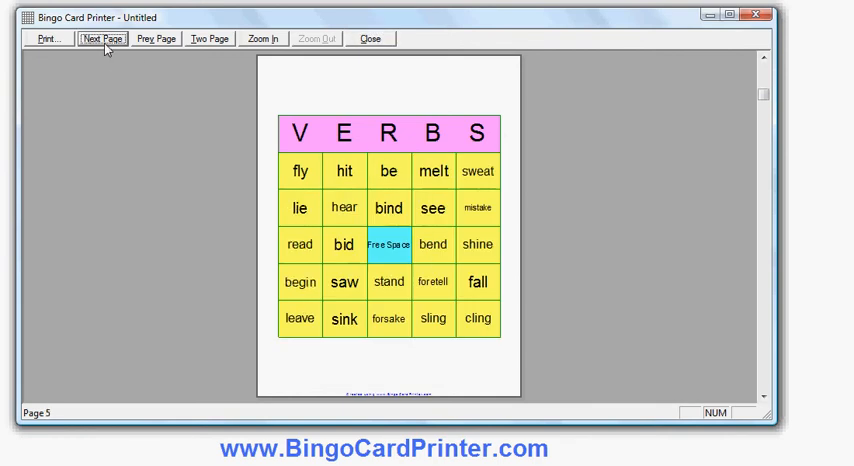
left_click(102, 38)
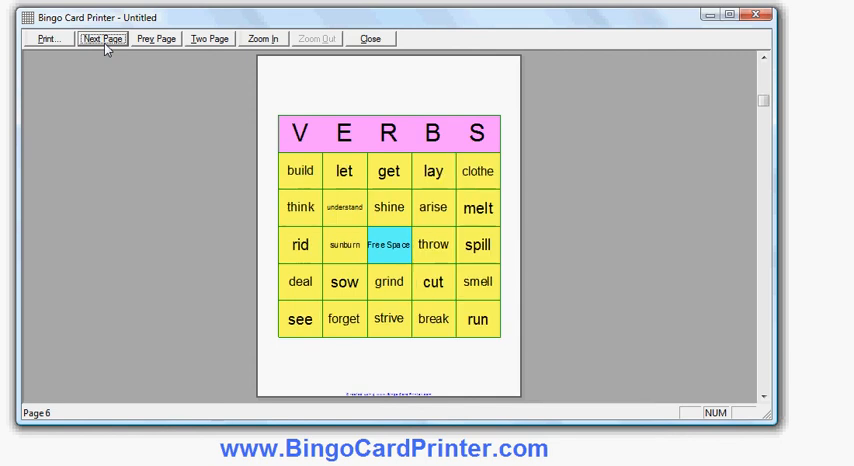
left_click(101, 38)
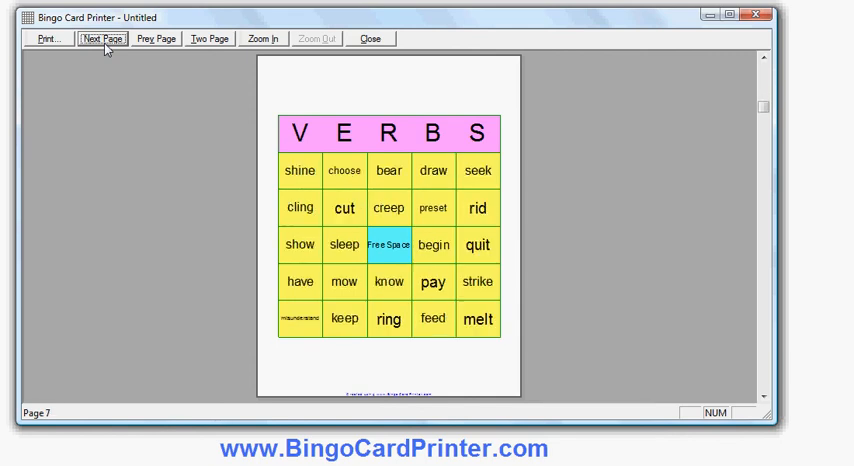
left_click(102, 38)
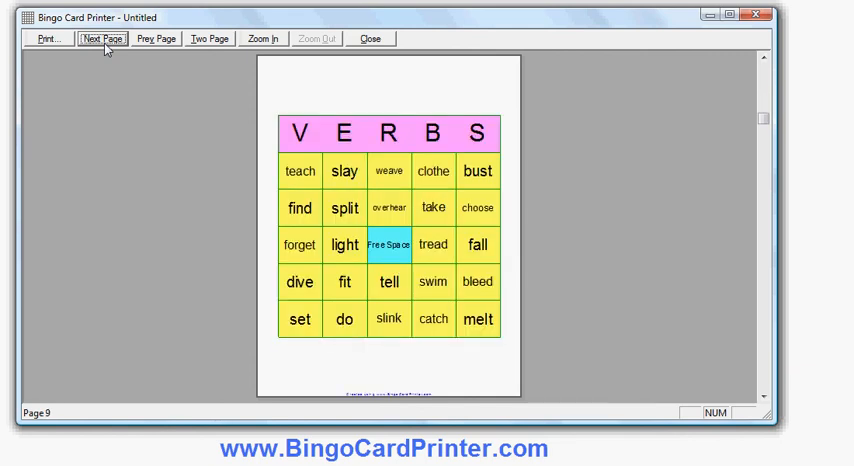
left_click(101, 38)
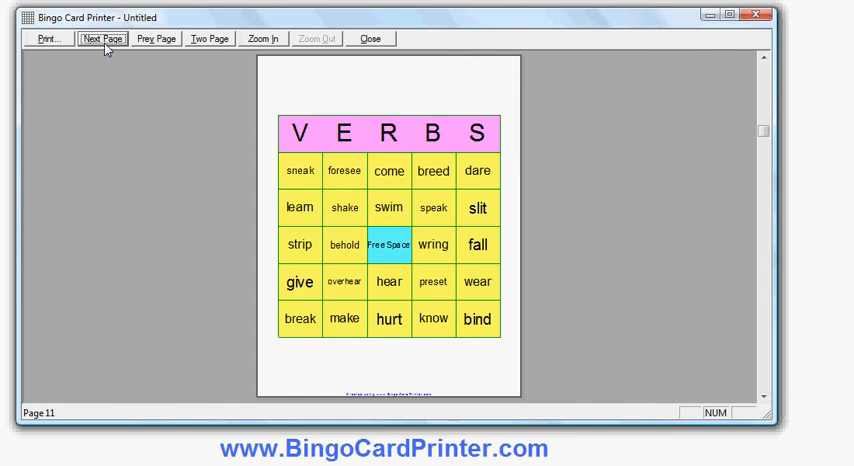
left_click(101, 39)
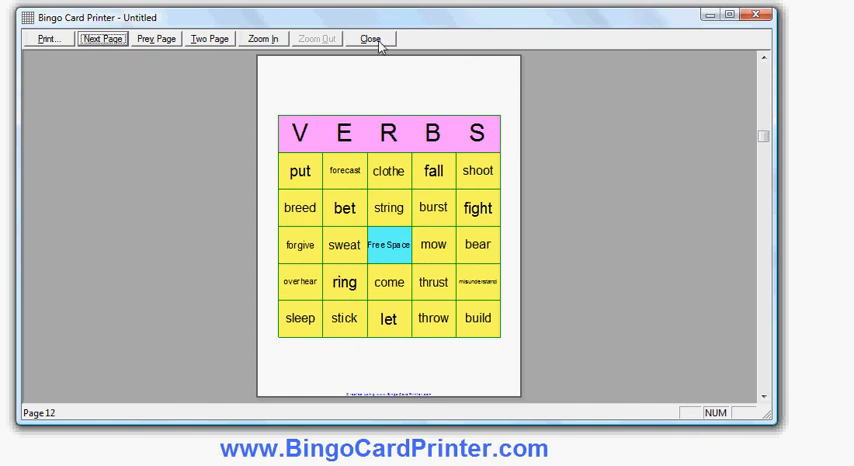
left_click(370, 39)
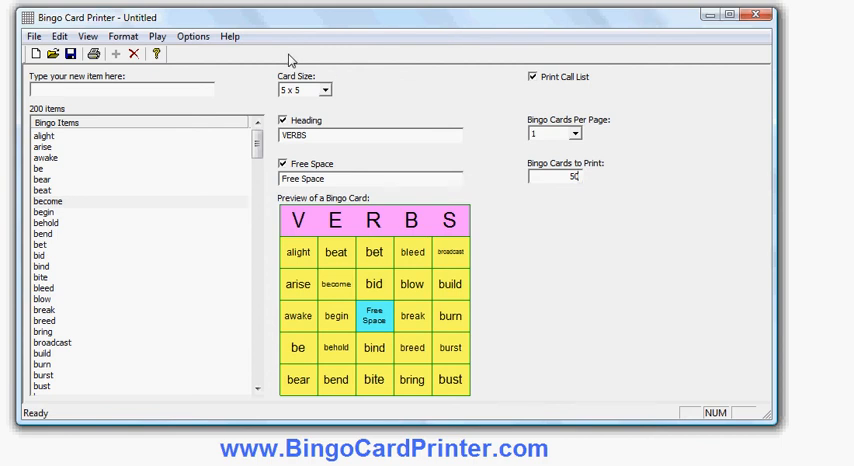
mouse_move(157, 36)
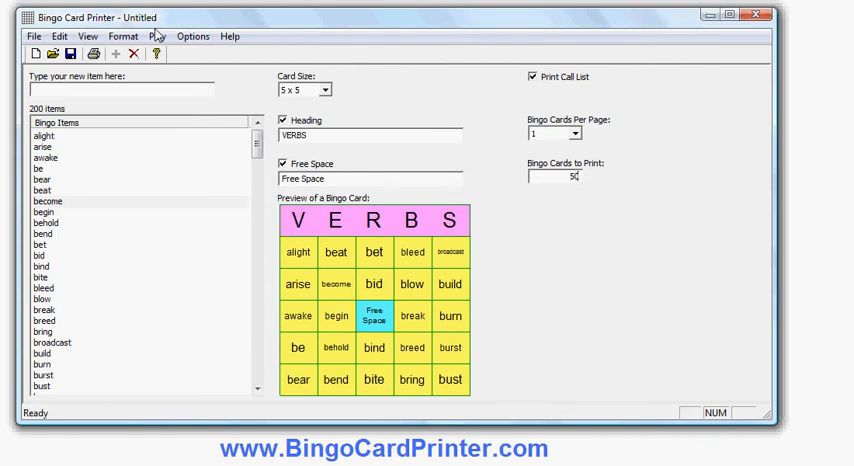
- Bring up the Play menu's game-calling options
left_click(157, 36)
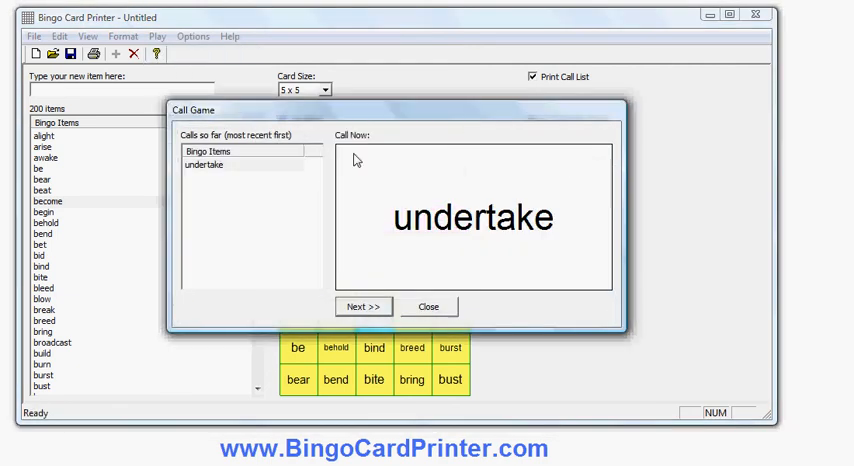
mouse_move(537, 223)
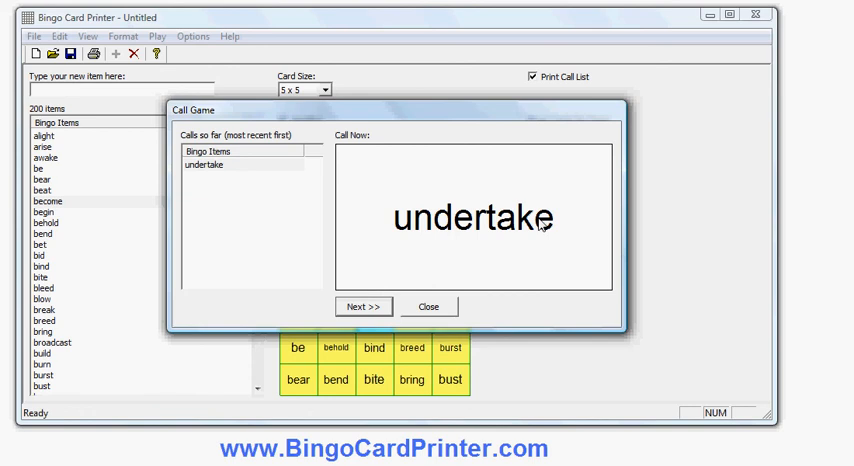
mouse_move(542, 223)
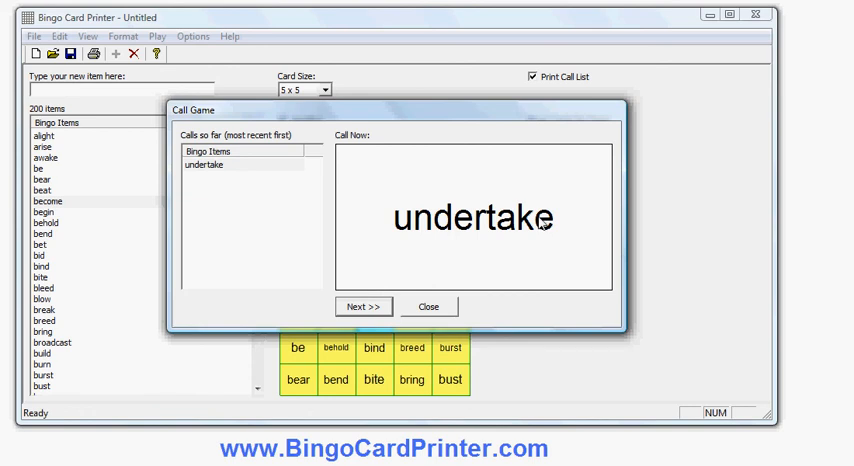
mouse_move(293, 170)
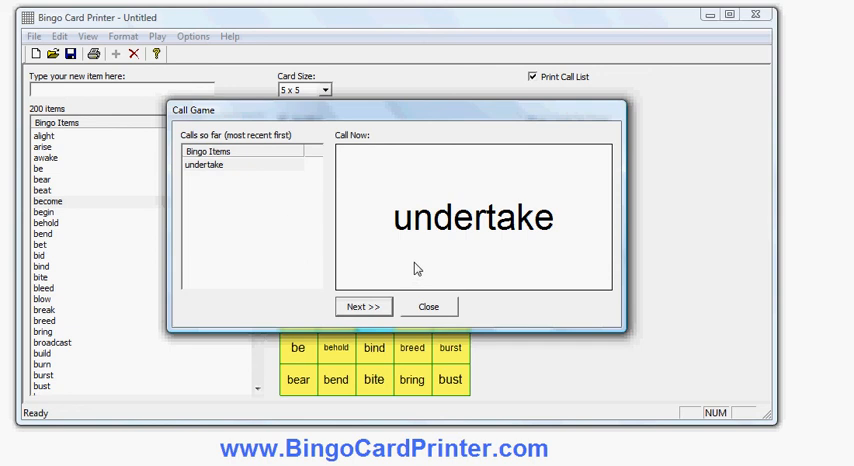
- Call eight more verbs in the Call Game window, ending on 'see'
left_click(363, 306)
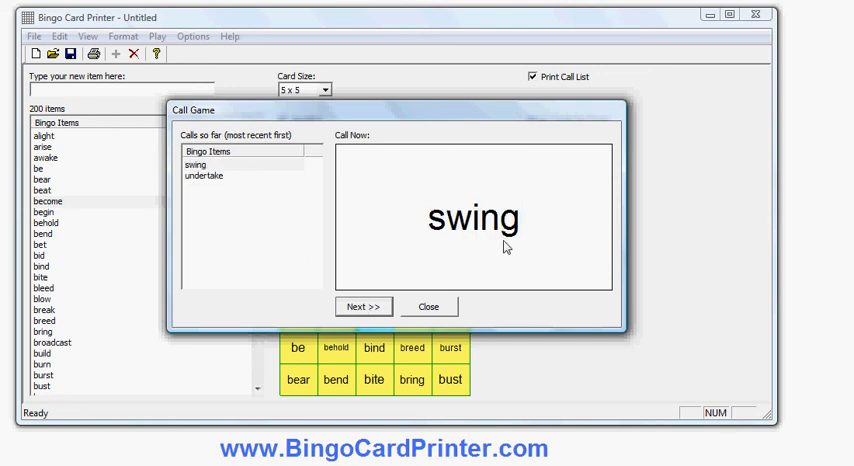
mouse_move(267, 170)
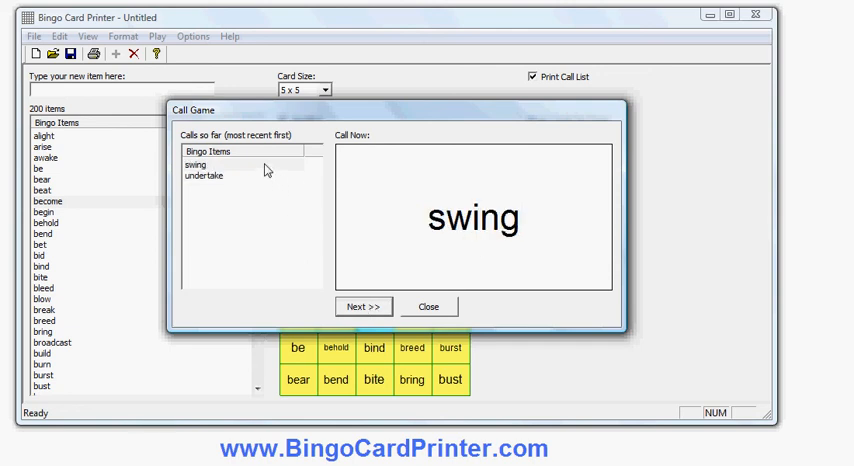
mouse_move(360, 272)
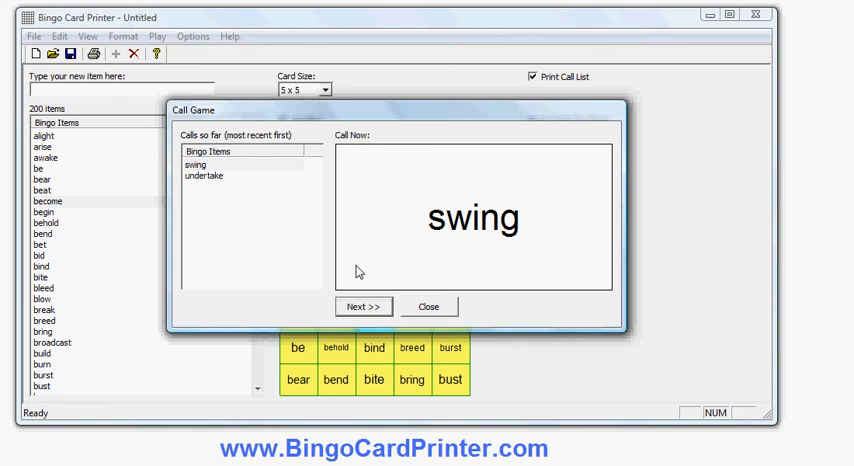
left_click(362, 306)
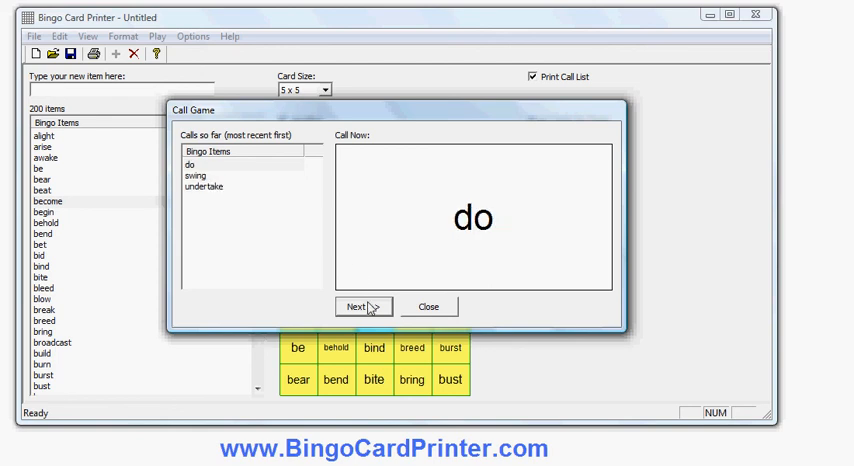
mouse_move(391, 300)
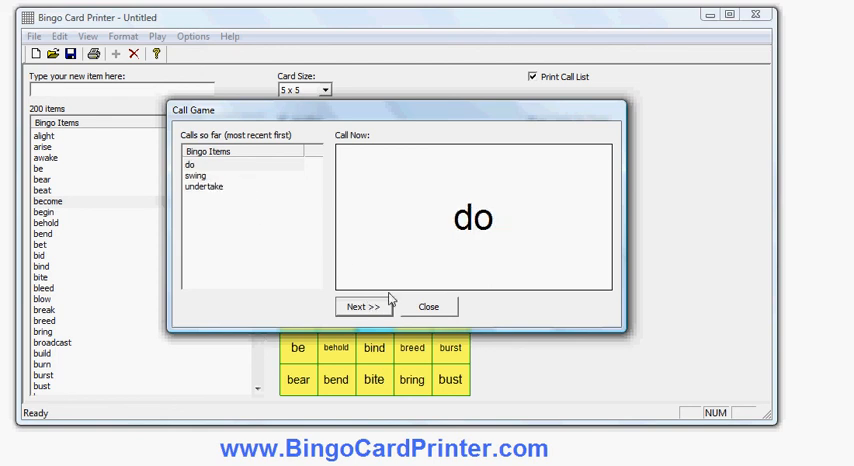
left_click(361, 306)
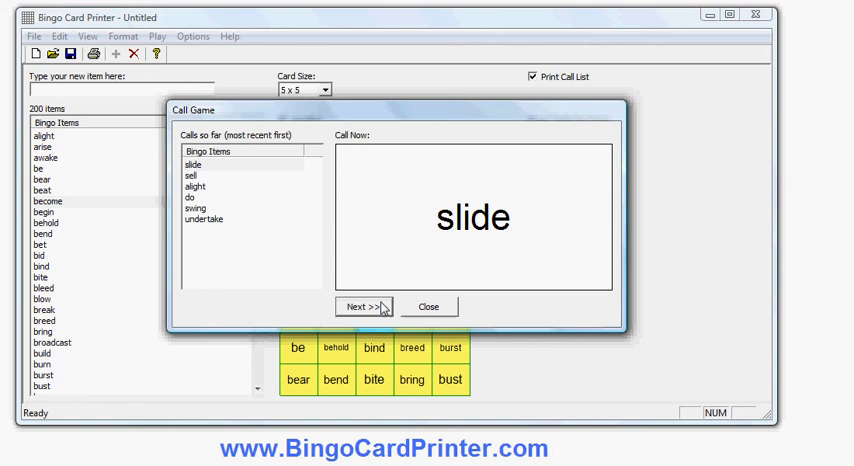
left_click(364, 306)
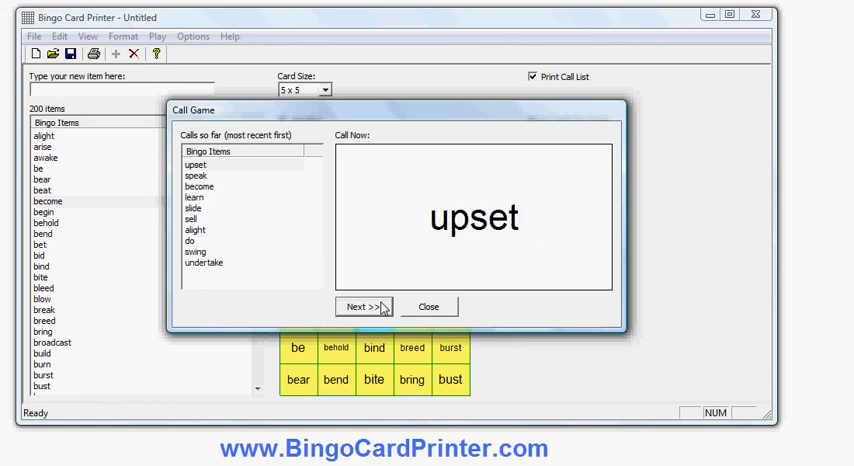
left_click(364, 306)
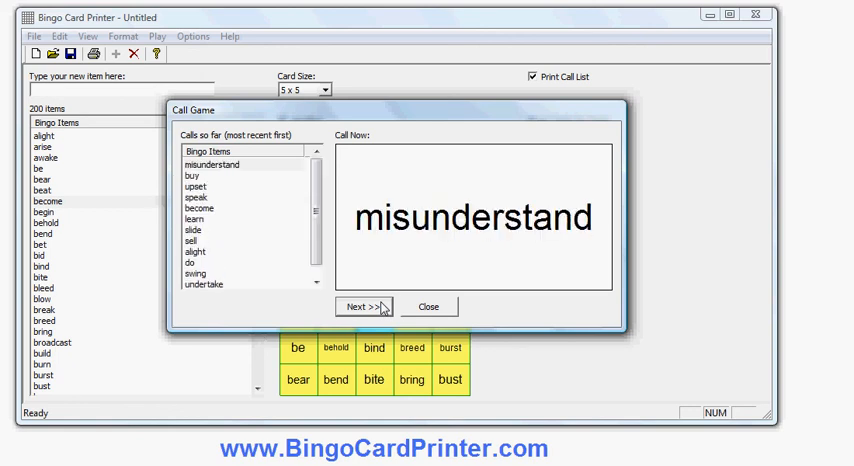
left_click(362, 306)
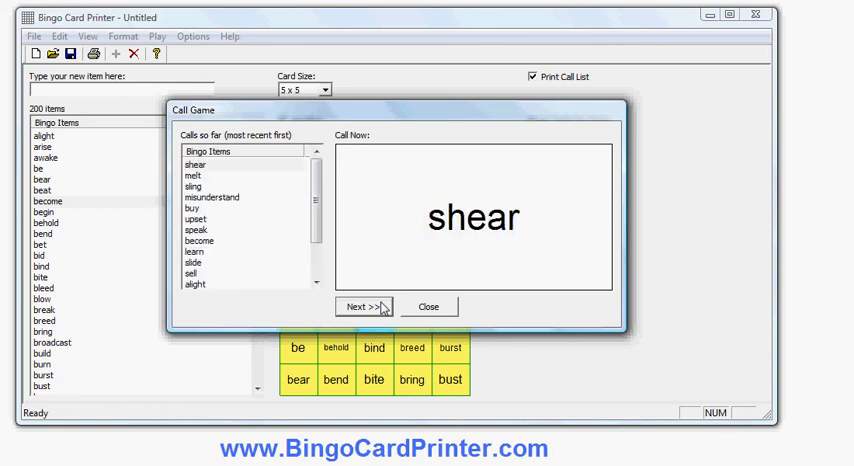
left_click(364, 306)
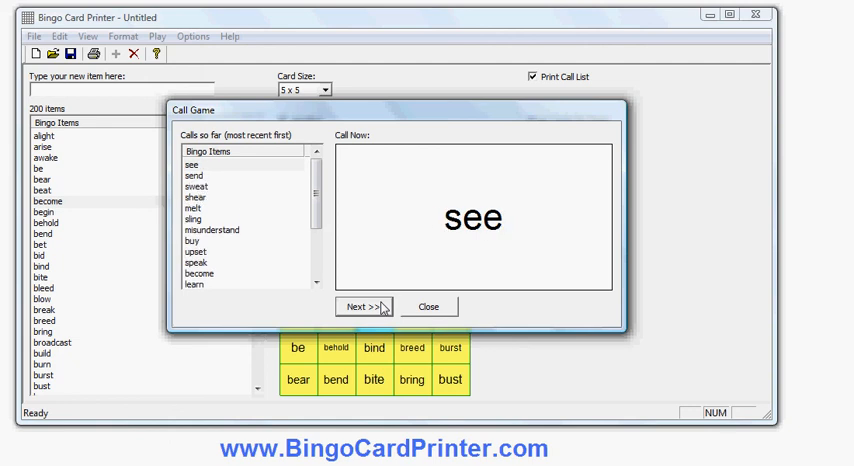
left_click(364, 306)
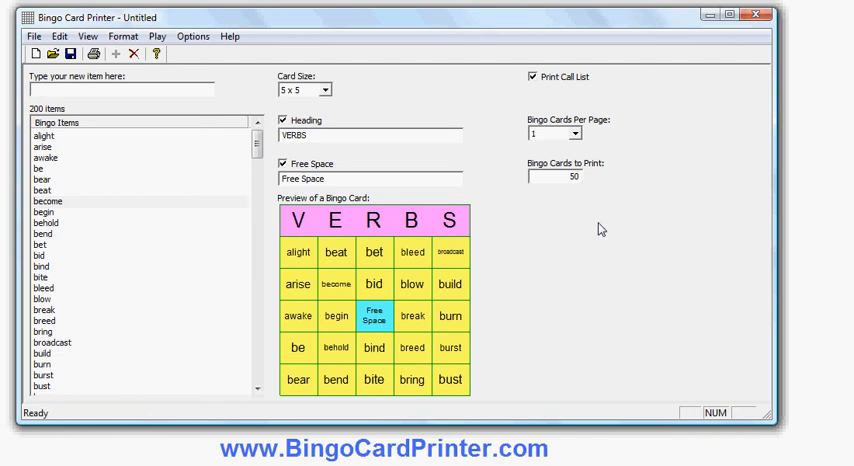
- Return to the VERBS card setup and select the 50 cards-to-print field
left_click(570, 177)
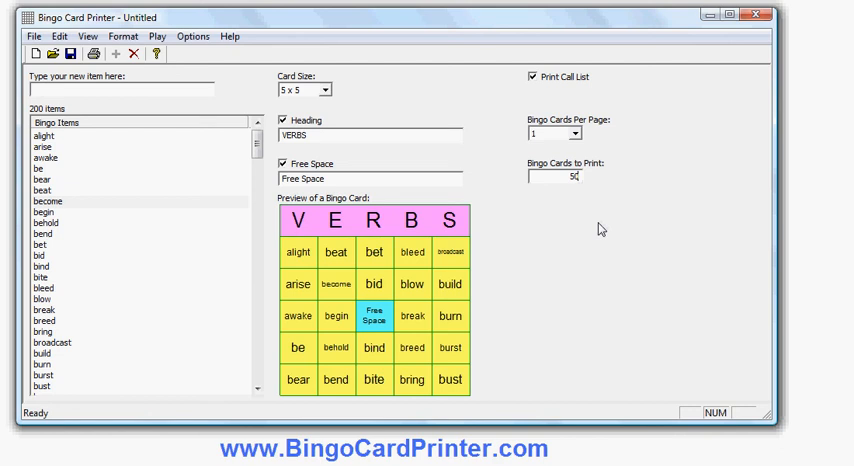